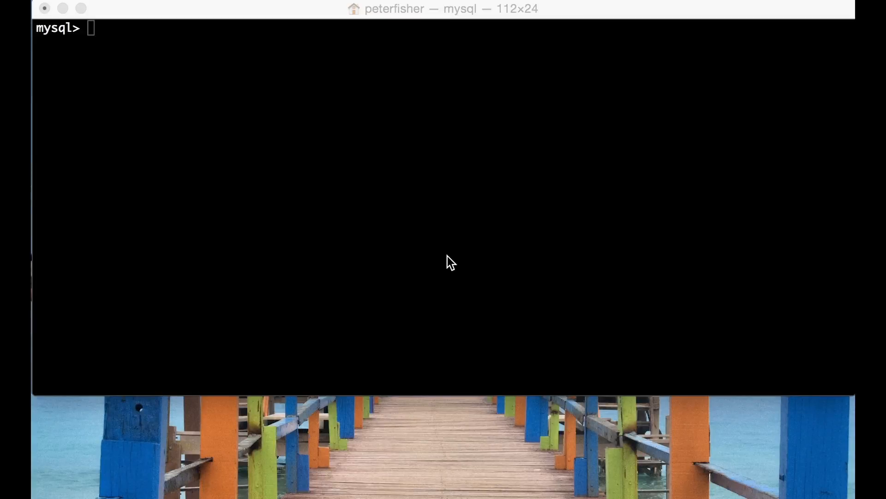
pyautogui.moveTo(378, 92)
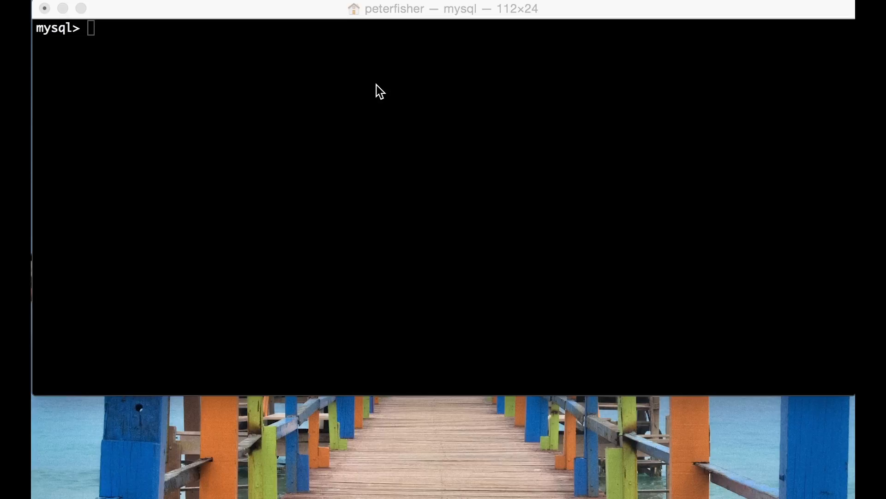
# - Write 'describe customer;' at the mysql> prompt without running it
pyautogui.click(236, 116)
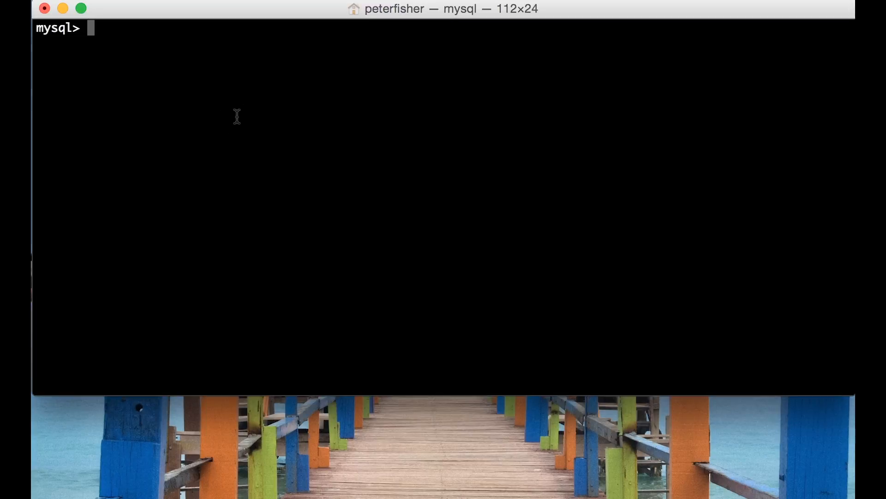
pyautogui.write('describe custom')
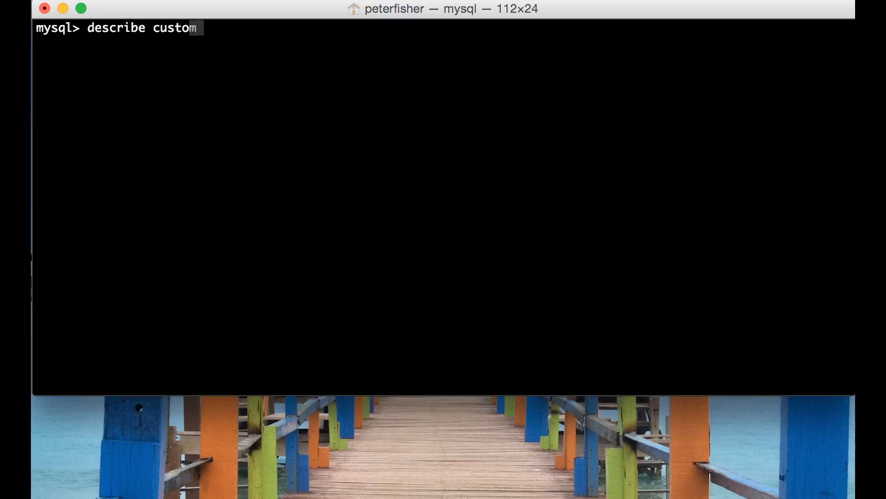
pyautogui.write('er')
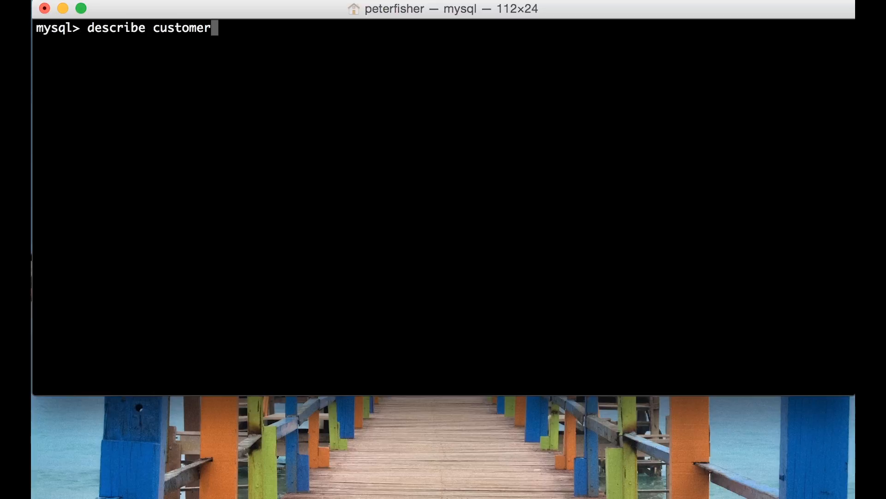
pyautogui.write(';')
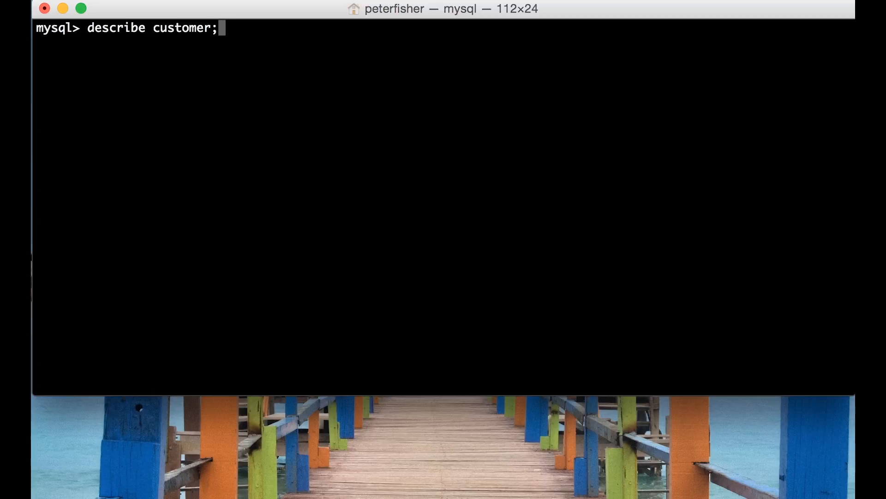
# - Run describe customer to list the nine customer table fields
pyautogui.press('Return')
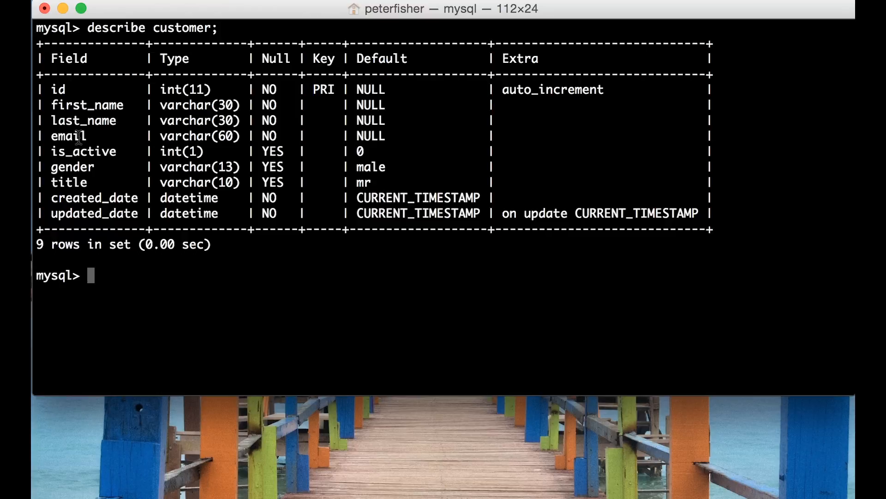
pyautogui.moveTo(202, 322)
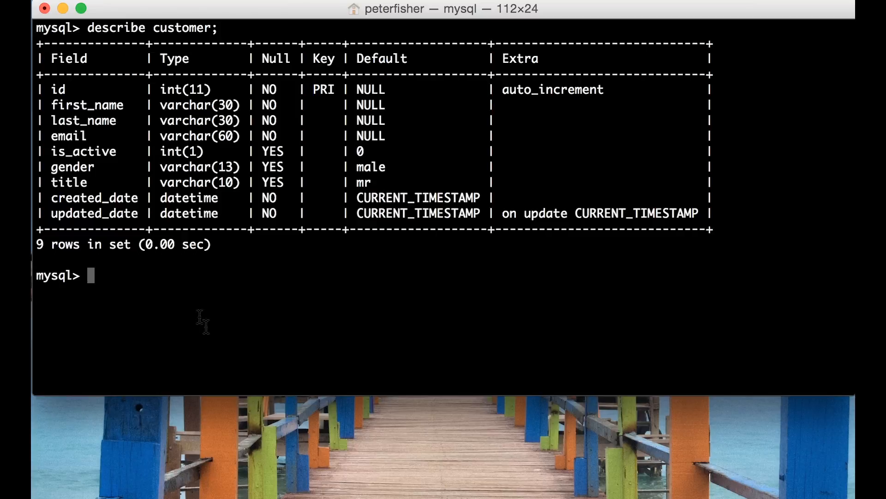
pyautogui.moveTo(213, 339)
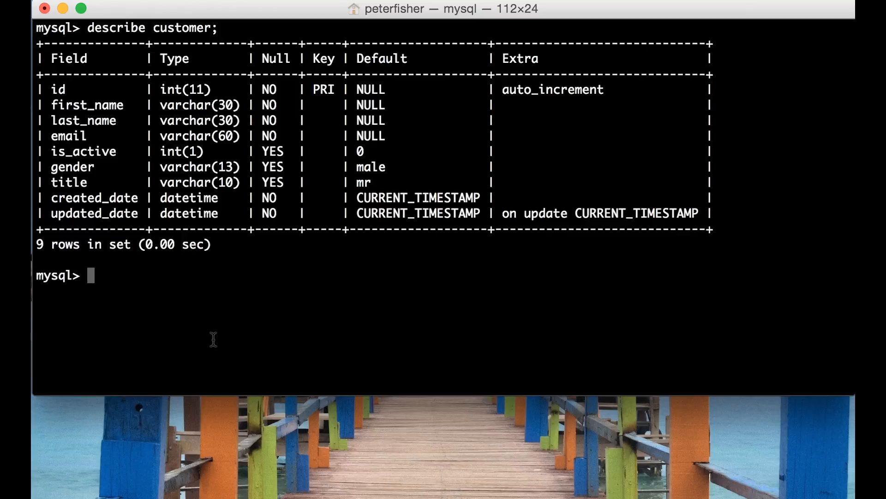
# - Run SELECT * FROM customer to list all seven customer rows
pyautogui.write('SEL')
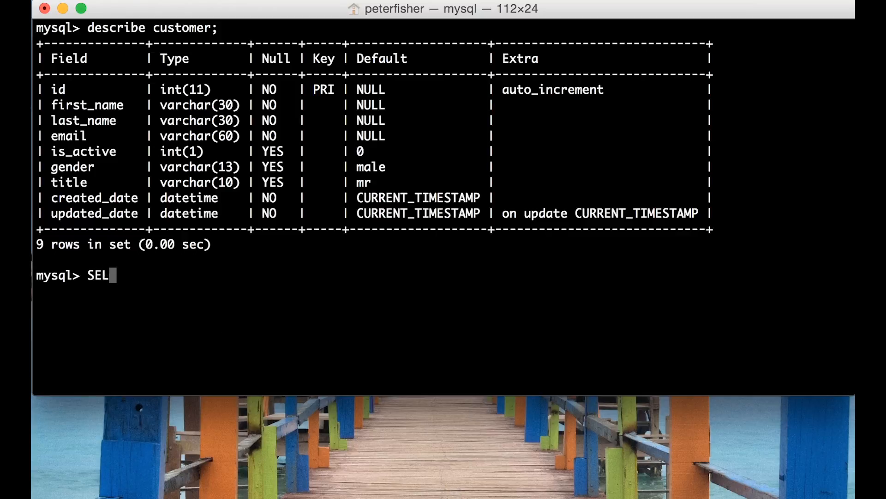
pyautogui.write('ECT')
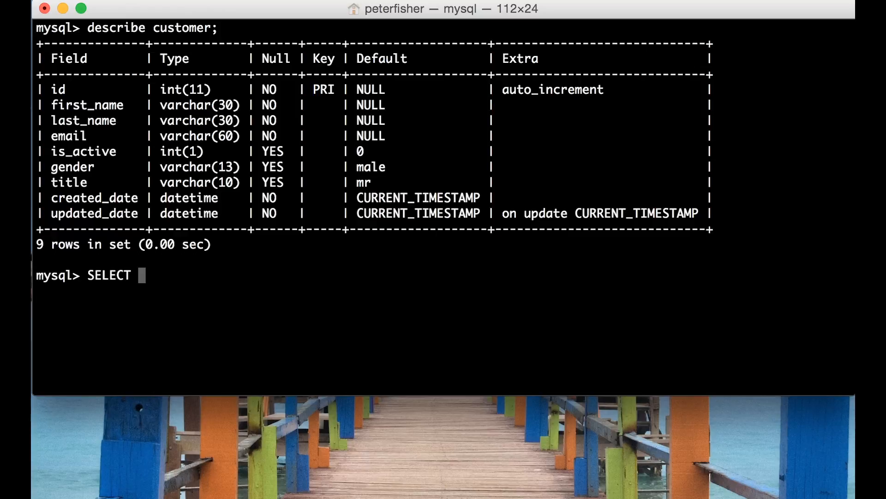
pyautogui.write('*')
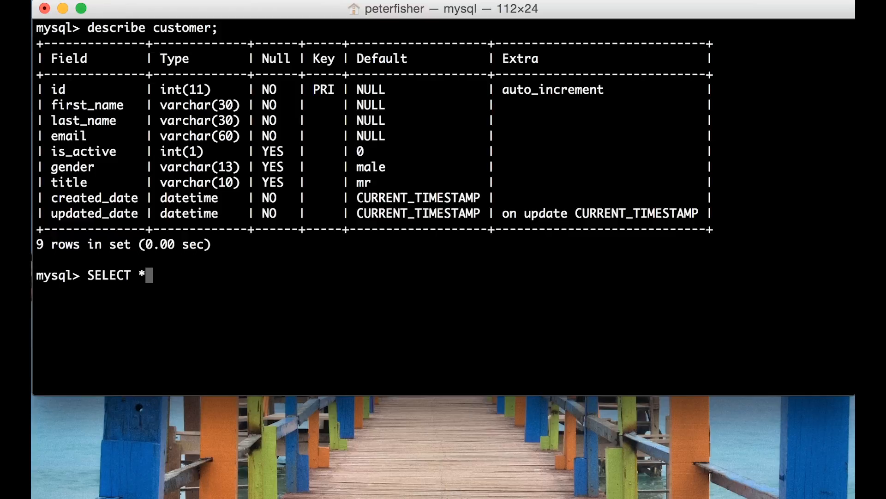
pyautogui.write('FROM')
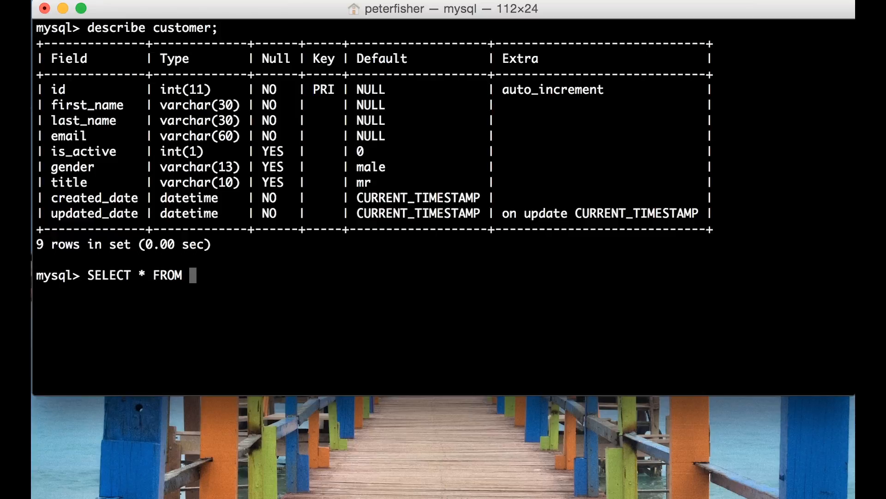
pyautogui.write('customer')
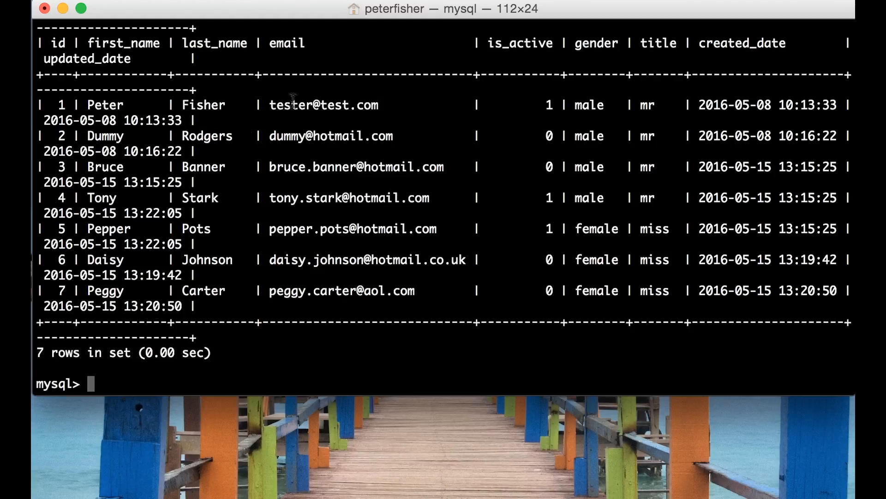
pyautogui.moveTo(592, 44)
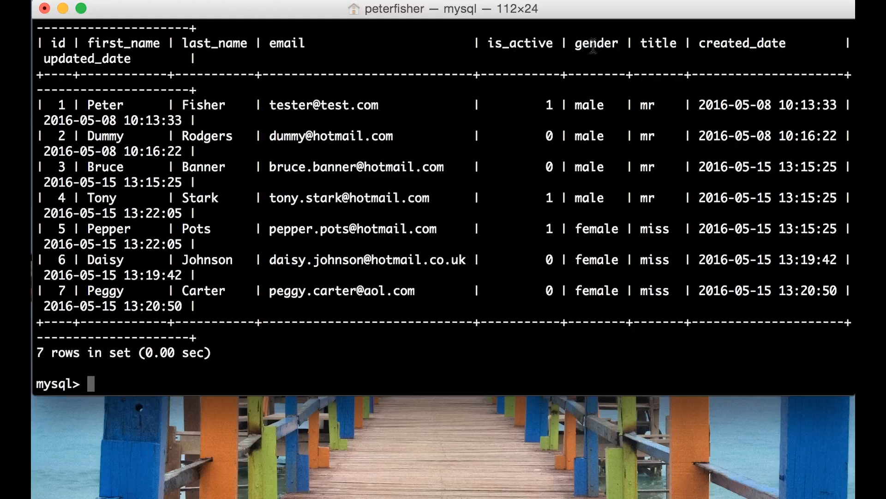
pyautogui.moveTo(511, 43)
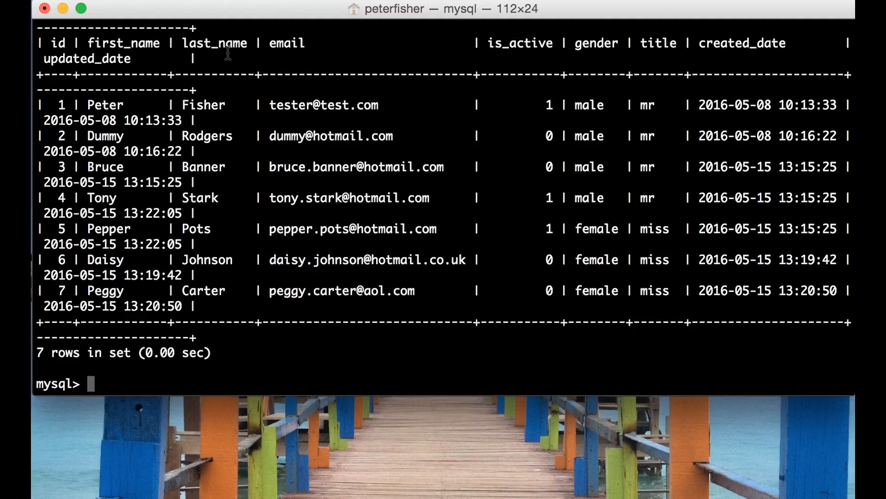
pyautogui.moveTo(289, 190)
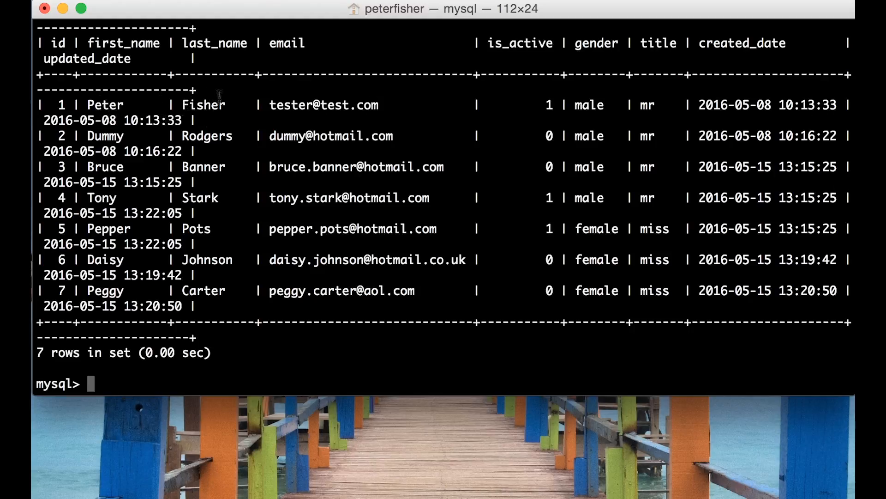
pyautogui.moveTo(620, 96)
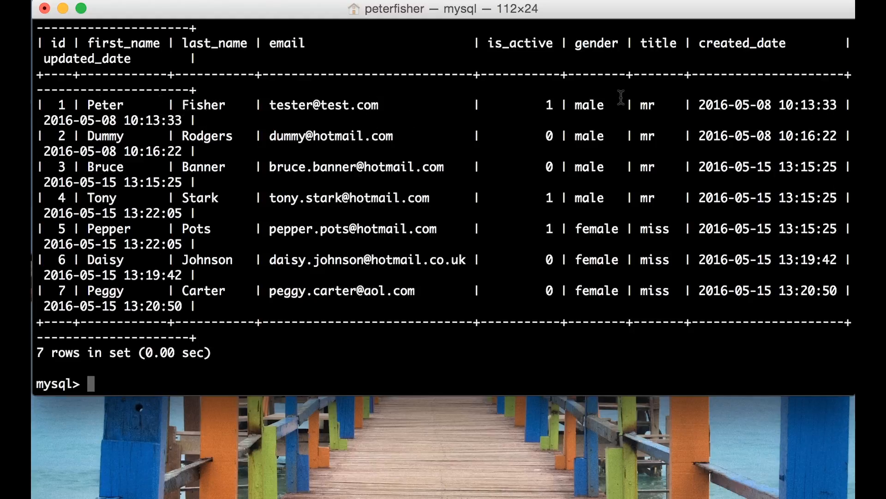
pyautogui.moveTo(337, 206)
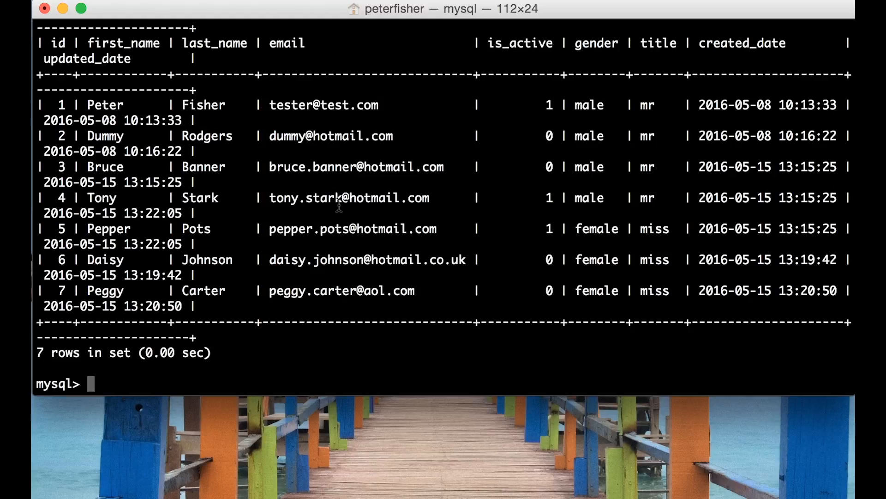
# - Rerun describe customer to show the nine-field structure again
pyautogui.write('describe customer;')
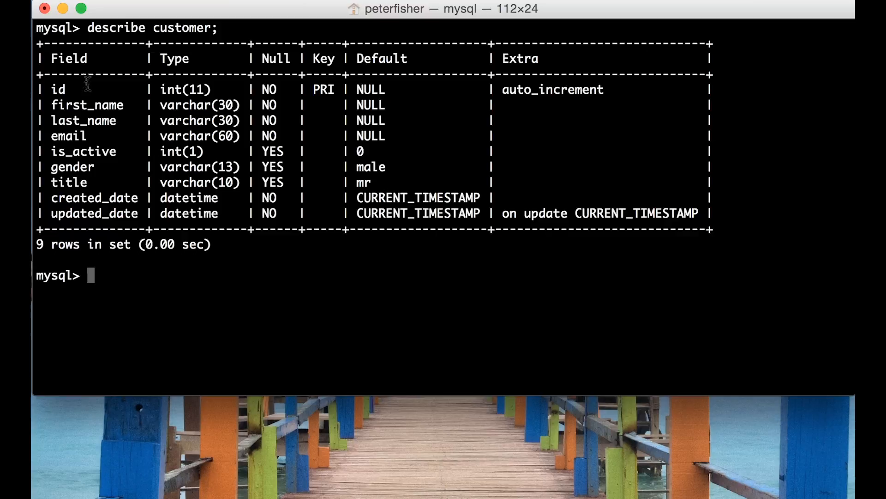
pyautogui.moveTo(86, 129)
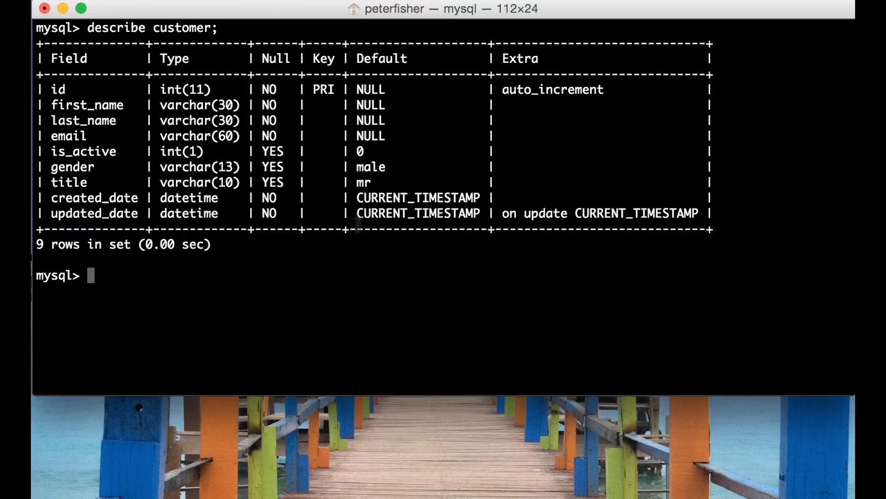
# - Run SELECT first_name, last_name FROM customer, fixing the missing space after FROM
pyautogui.write('SELE')
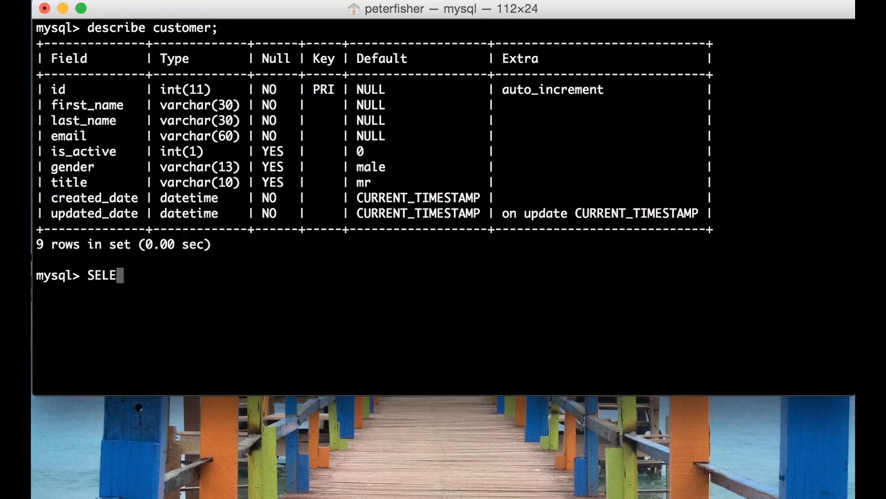
pyautogui.write('CT')
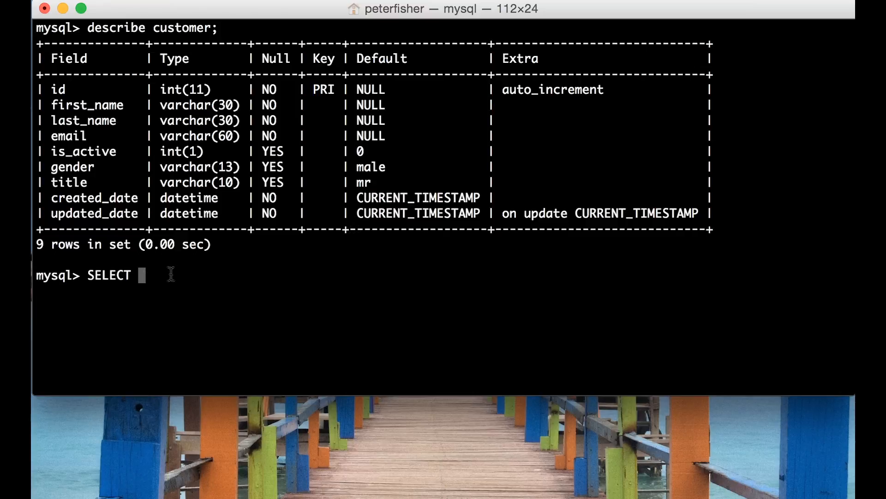
pyautogui.moveTo(272, 308)
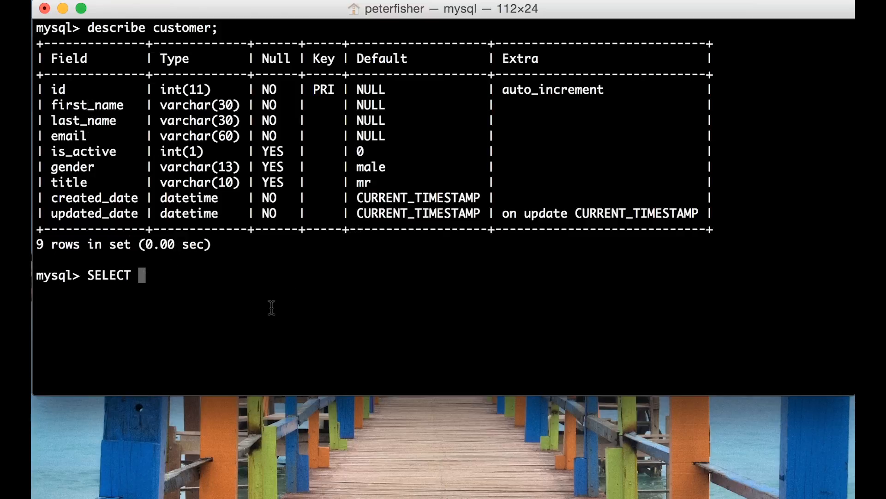
pyautogui.write('first_name,')
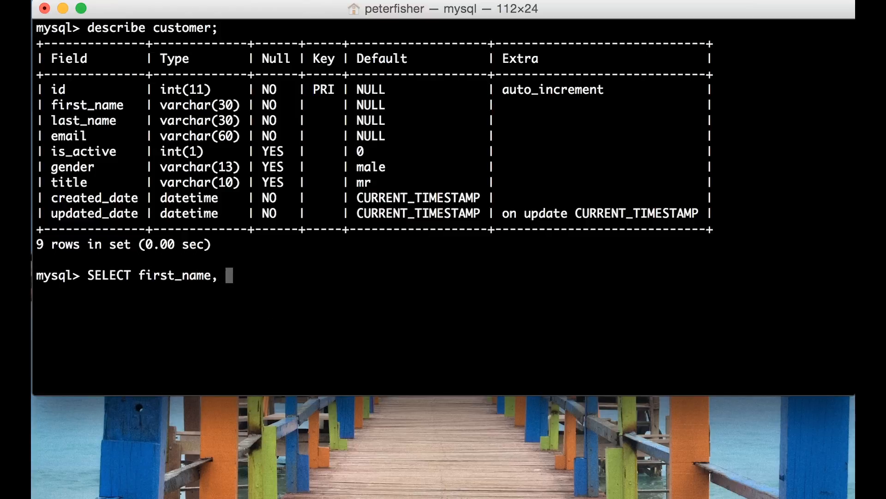
pyautogui.write('last_name')
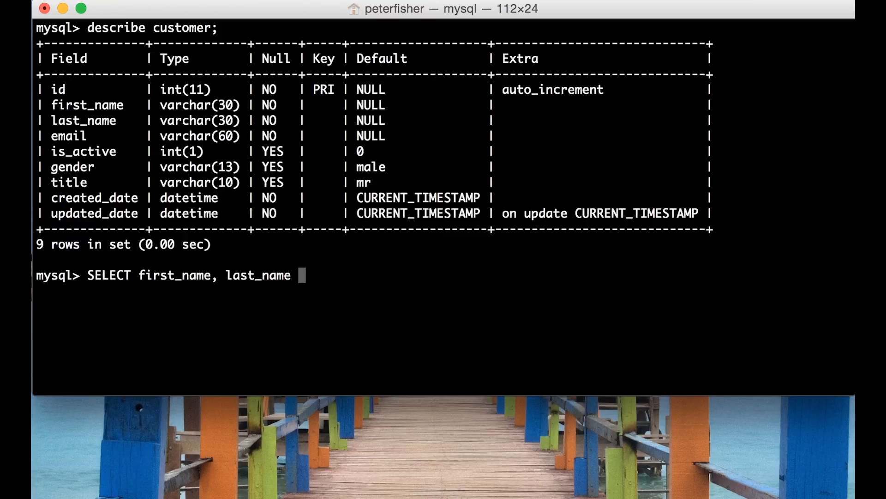
pyautogui.write('FROMcu')
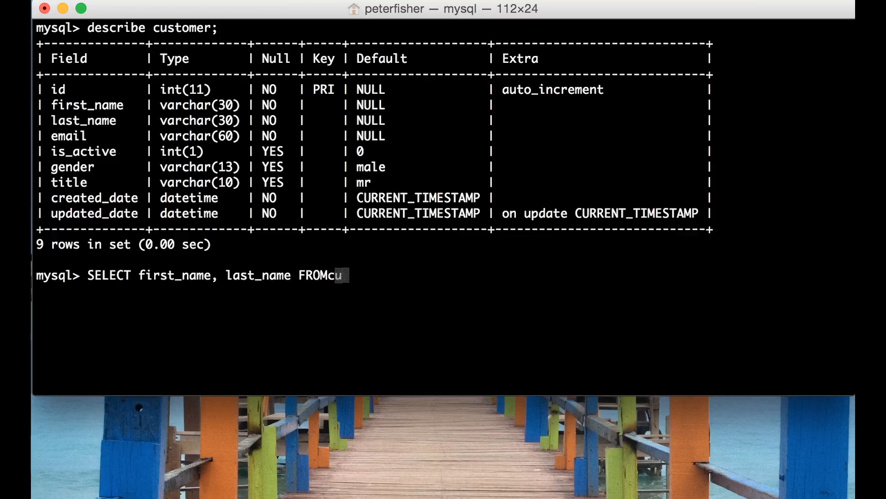
pyautogui.press('backspace')
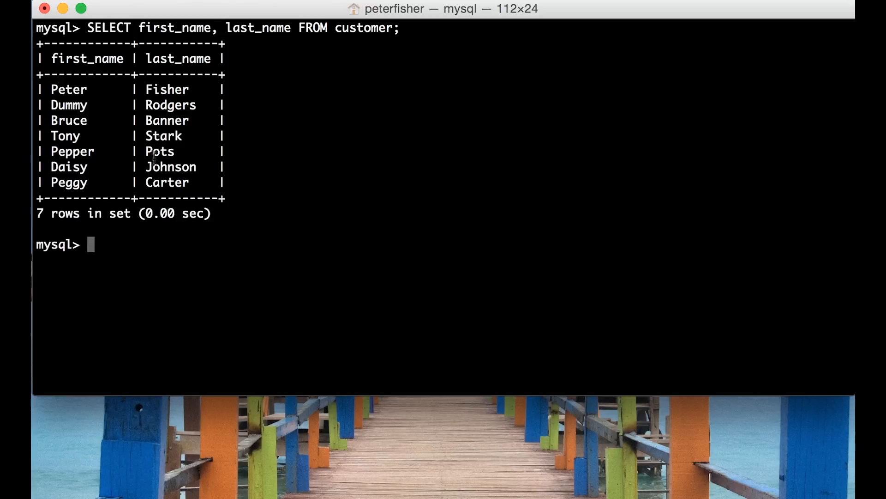
pyautogui.moveTo(53, 219)
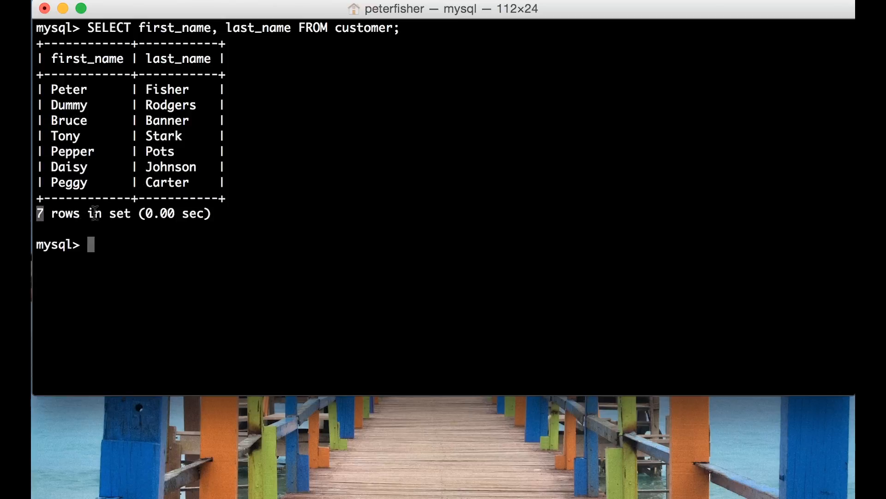
pyautogui.moveTo(174, 229)
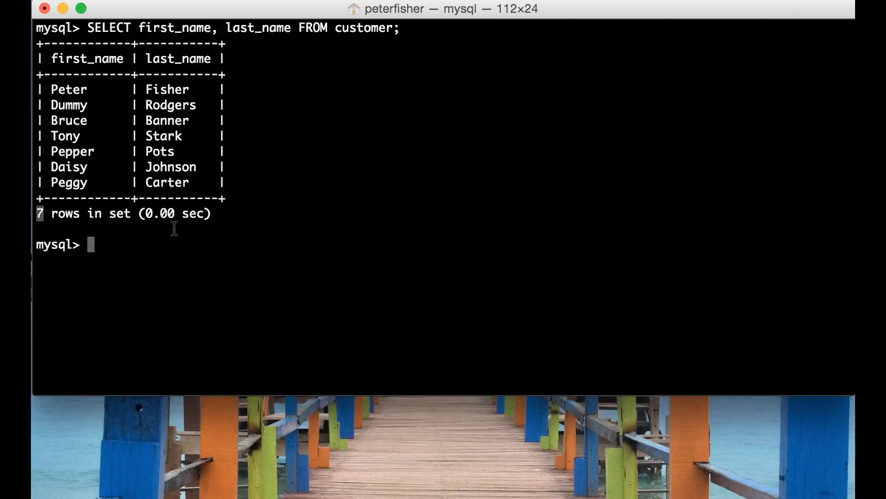
pyautogui.moveTo(313, 180)
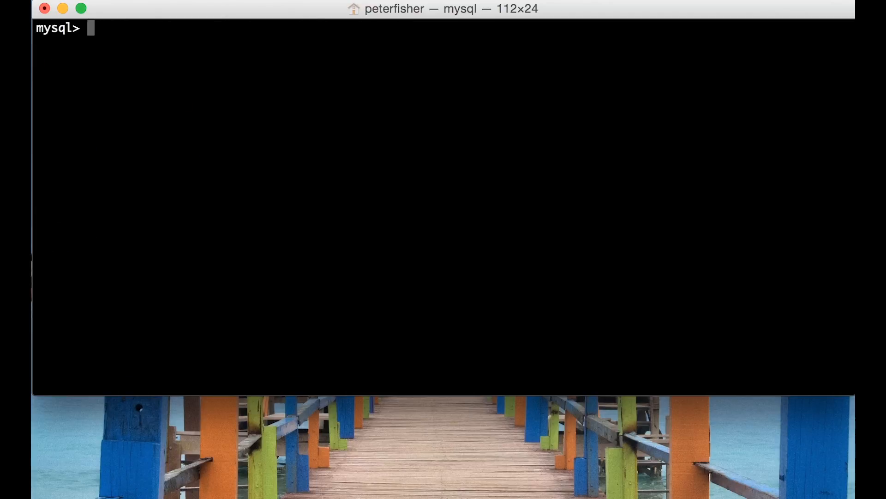
# - Rerun describe customer and highlight the is_active field name
pyautogui.write('describe customer;')
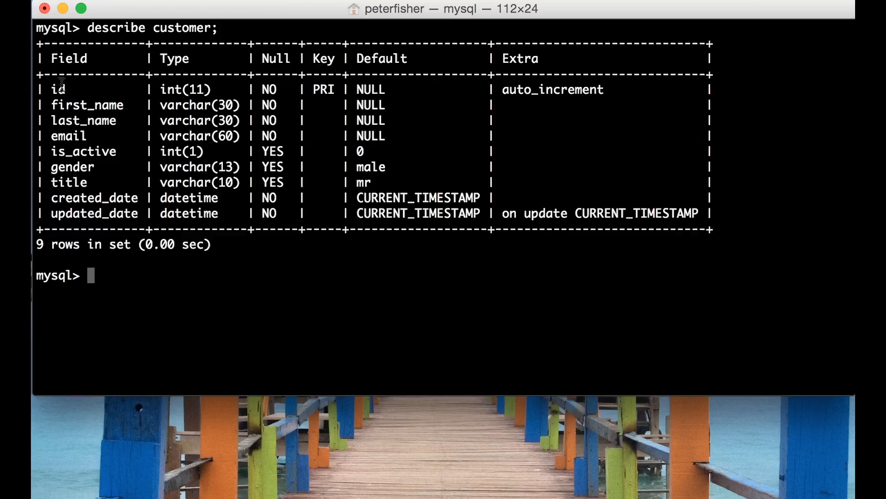
pyautogui.moveTo(90, 229)
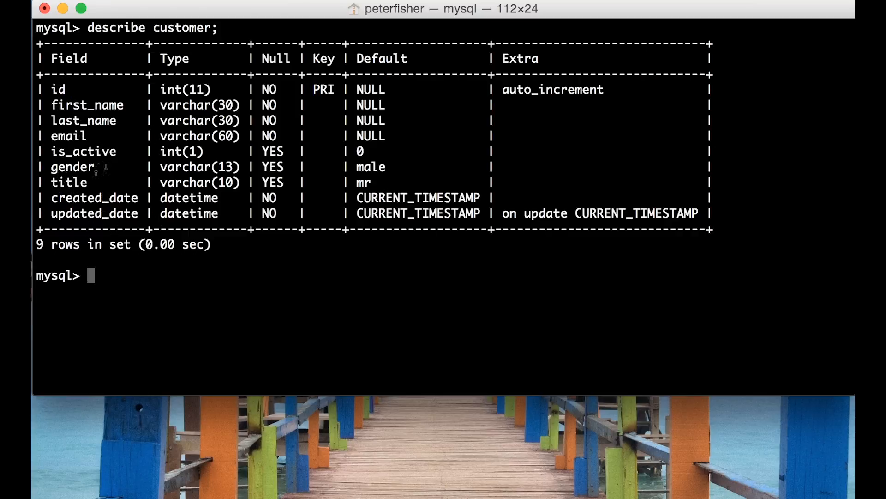
pyautogui.moveTo(53, 154)
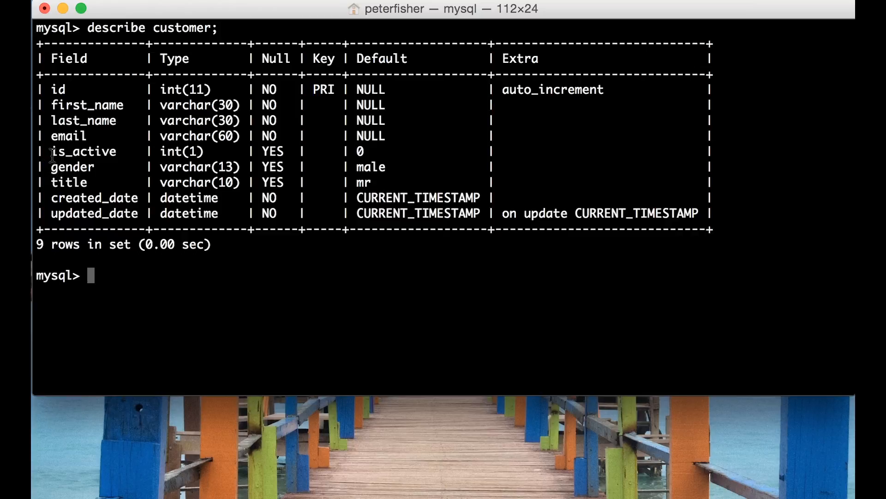
pyautogui.doubleClick(83, 151)
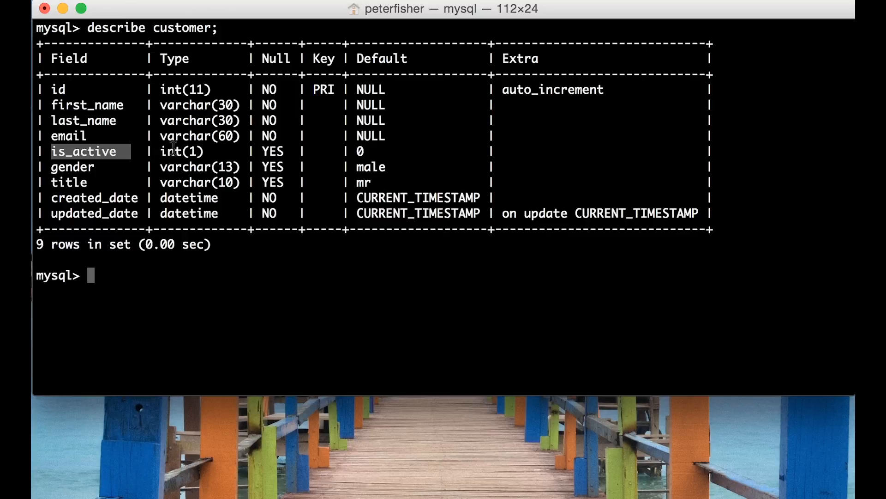
pyautogui.moveTo(347, 151)
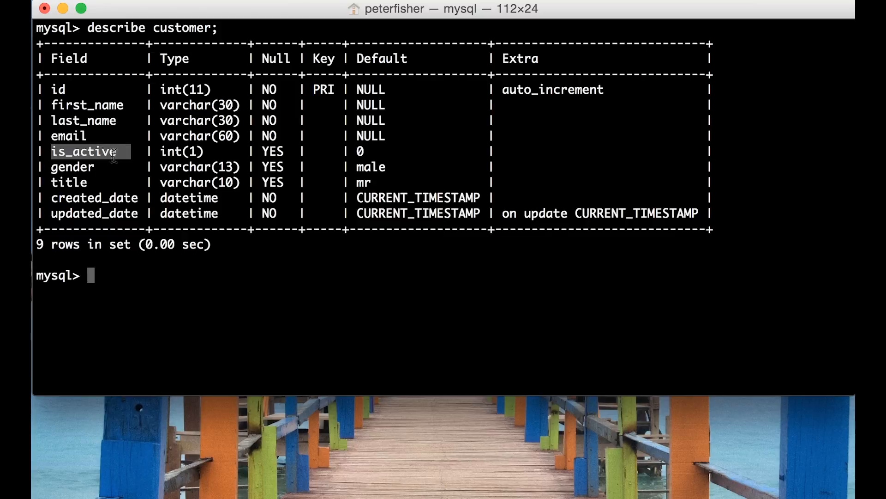
pyautogui.moveTo(382, 293)
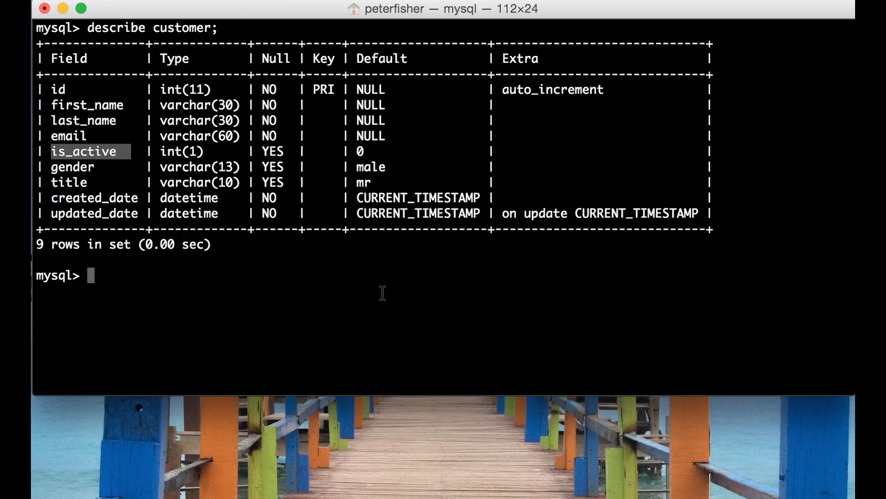
# - Run SELECT first_name, last_name, is_active FROM customer WHERE is_active = 0
pyautogui.write('SELECT first_name, last_name FROM customer;')
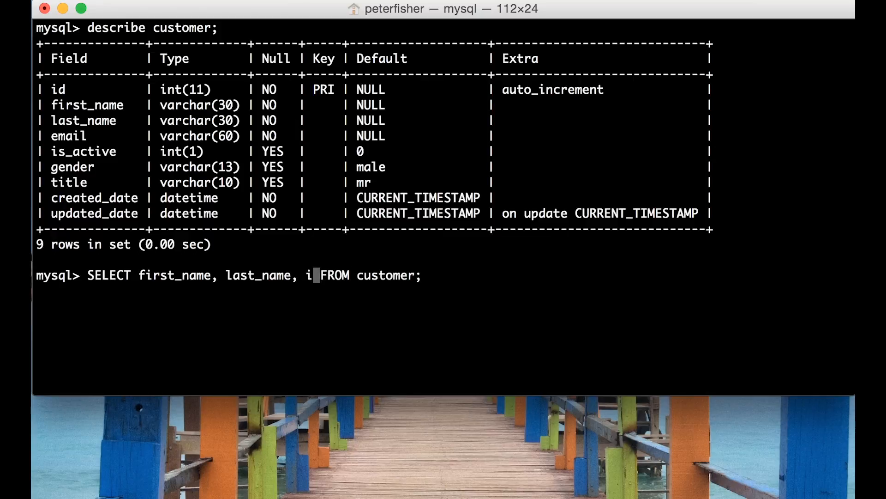
pyautogui.write('s_active')
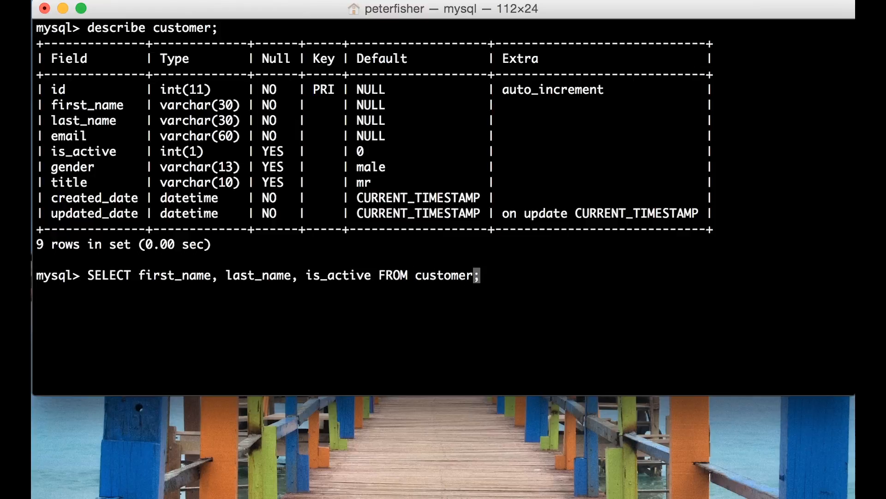
pyautogui.write('WHER')
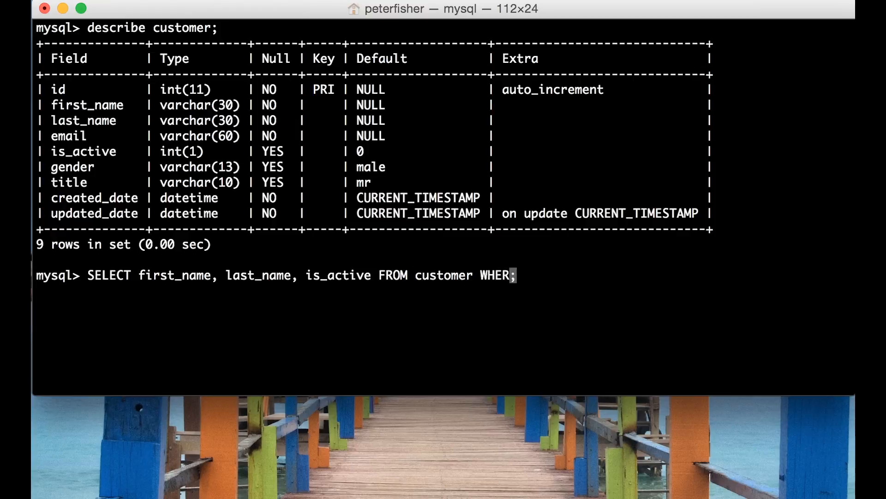
pyautogui.write('is_ac')
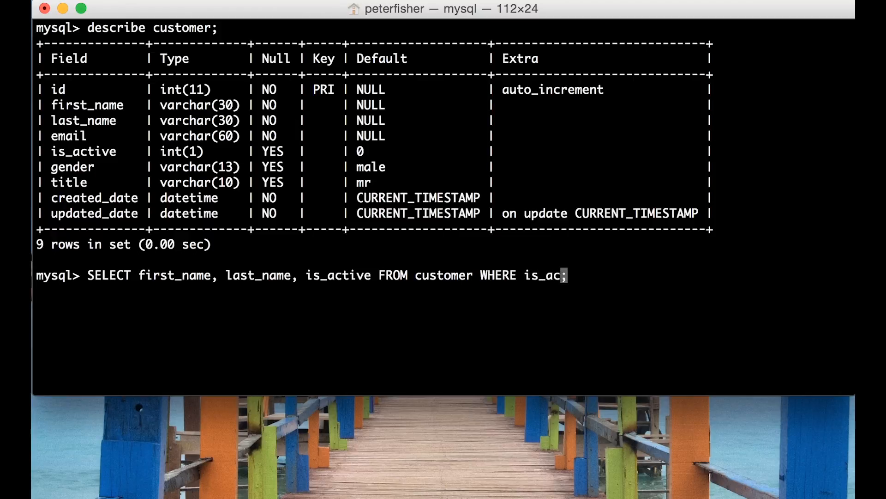
pyautogui.write('tive = 0')
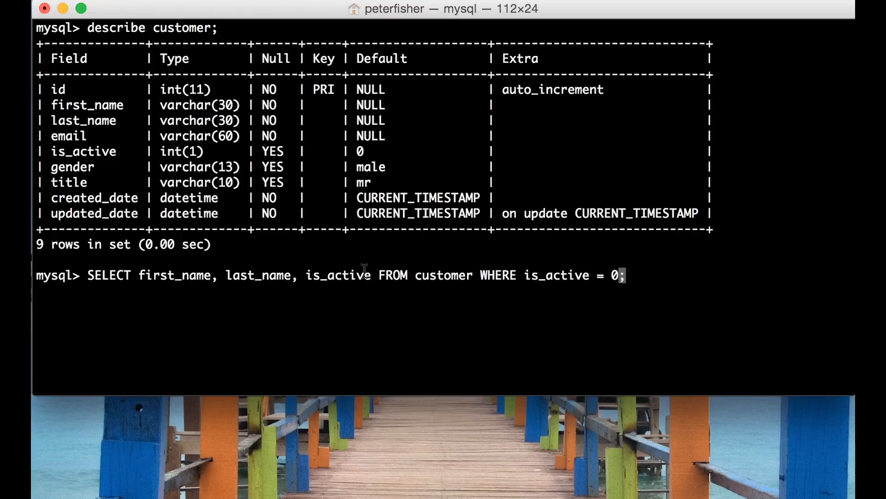
pyautogui.moveTo(510, 284)
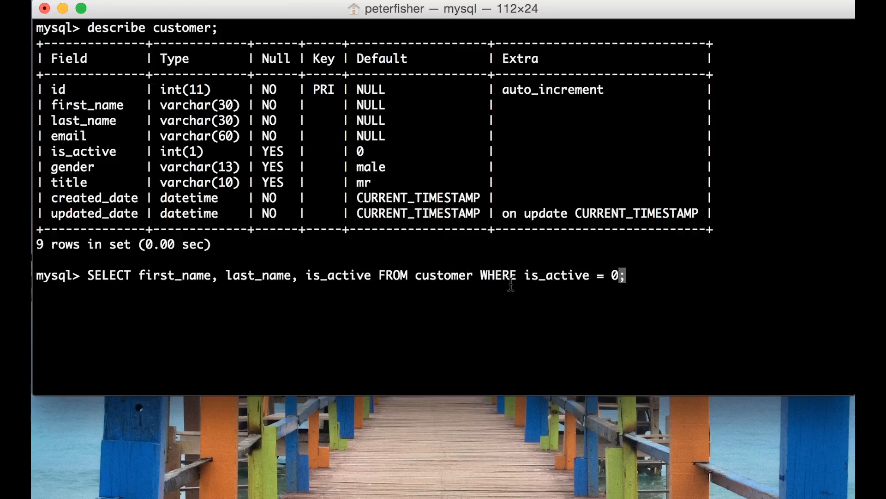
pyautogui.moveTo(573, 275)
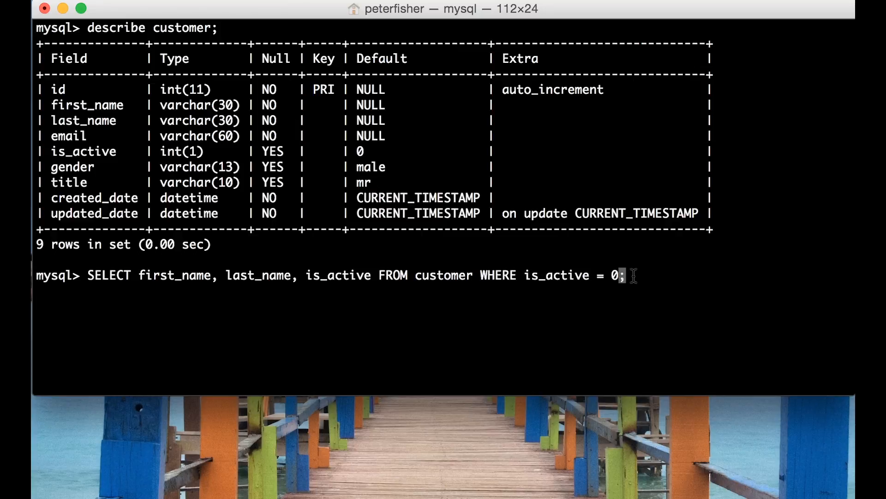
pyautogui.press('enter')
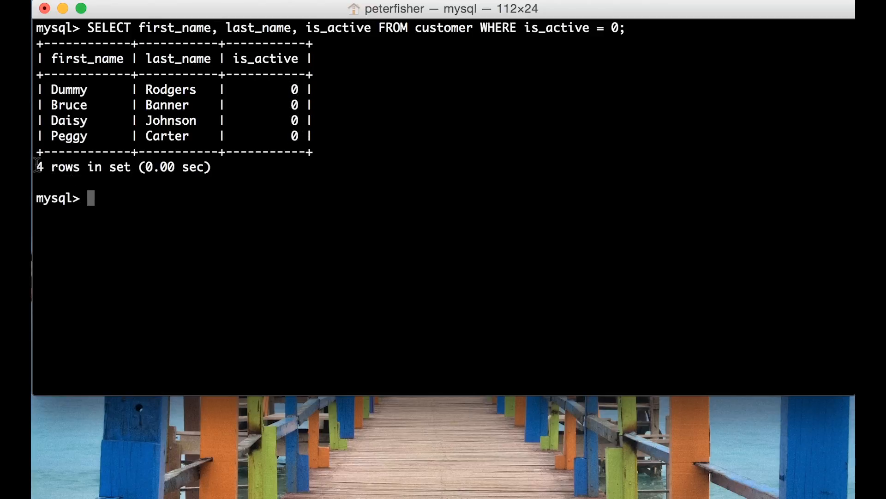
pyautogui.moveTo(176, 174)
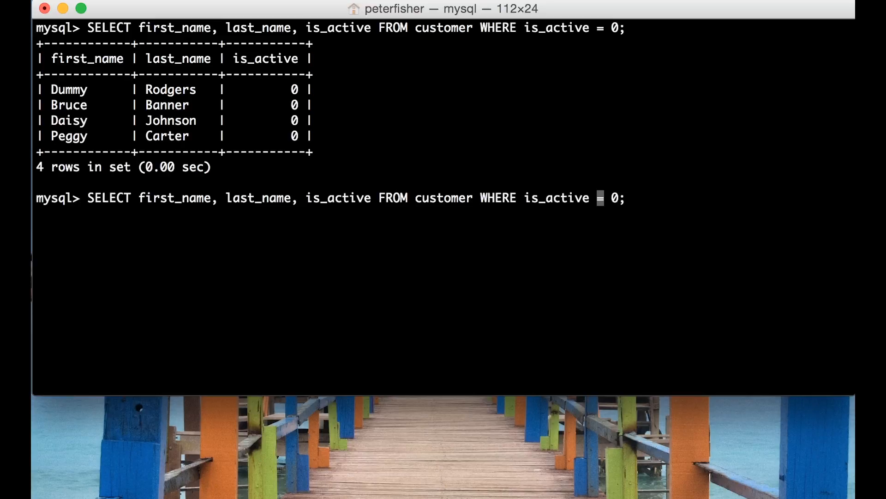
# - Change the filter to WHERE is_active != 0, returning three active customers
pyautogui.write('!')
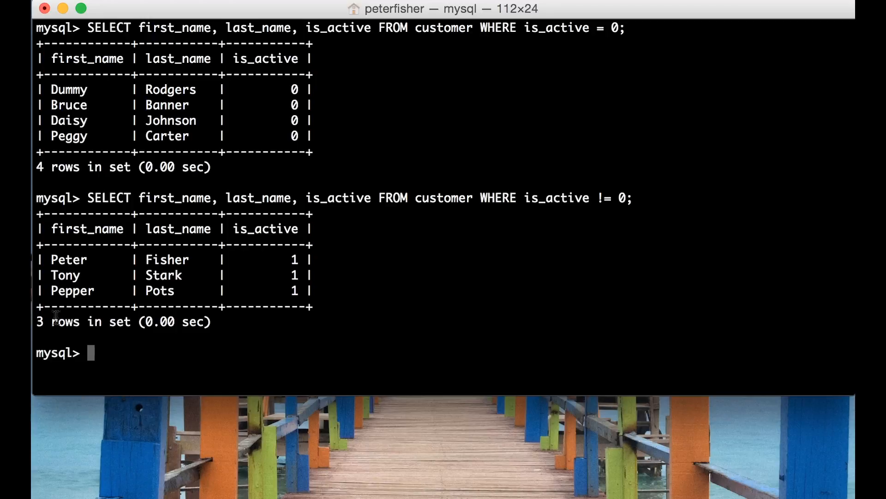
pyautogui.moveTo(282, 238)
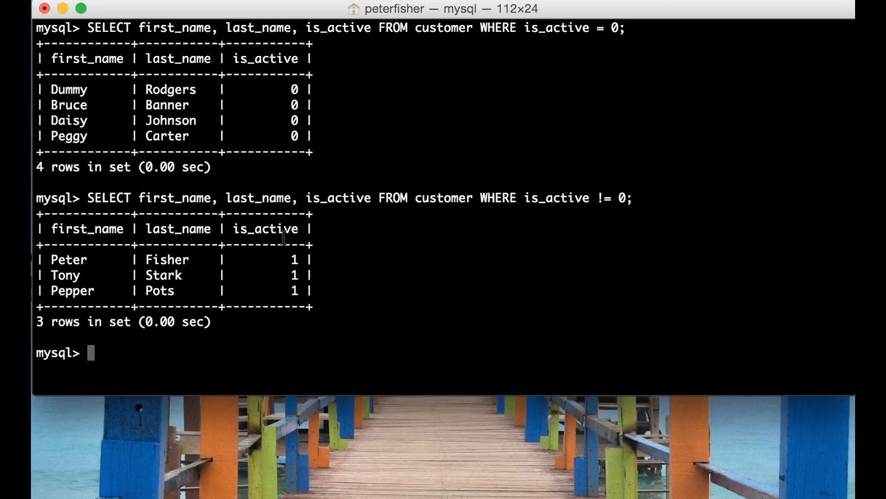
pyautogui.moveTo(446, 272)
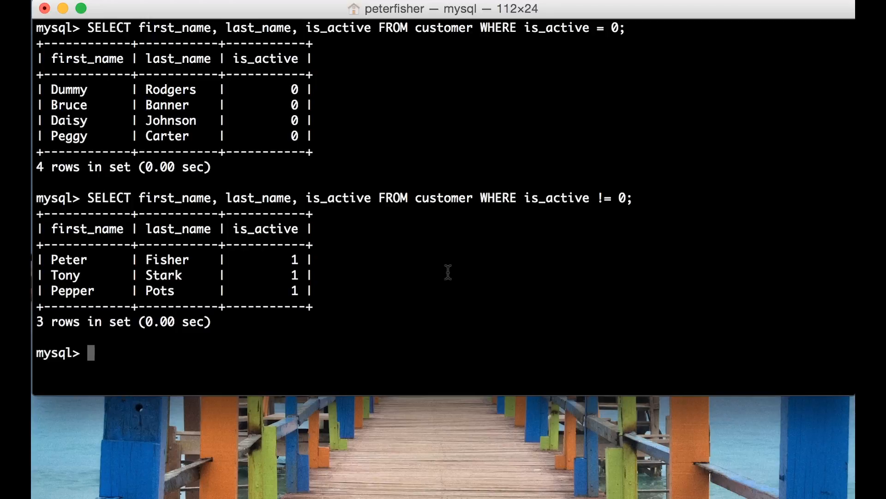
# - Query first_name, last_name, is_active WHERE is_active = 1, listing Peter, Tony and Pepper
pyautogui.write('SELECT first_name, last_name, is_active FROM customer WHERE is_active != 0;')
pyautogui.write('SELECT first_name, last_name, is_active FROM customer WHERE is_active = 1;')
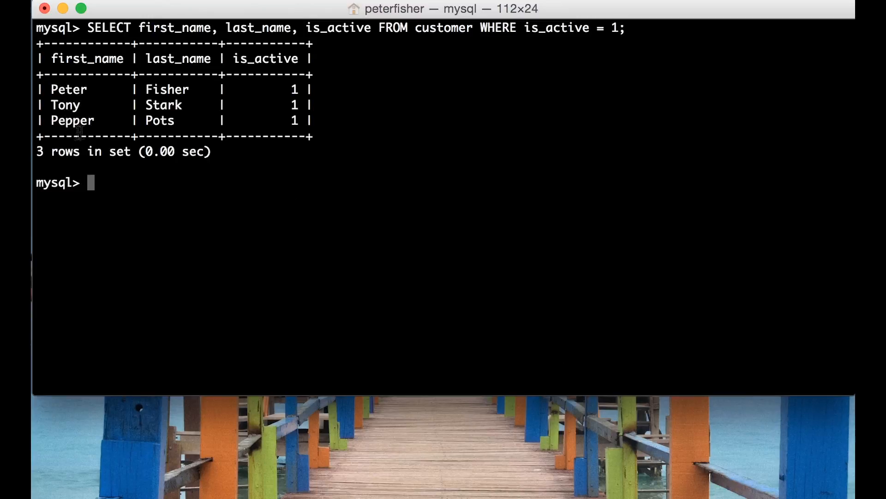
pyautogui.moveTo(429, 143)
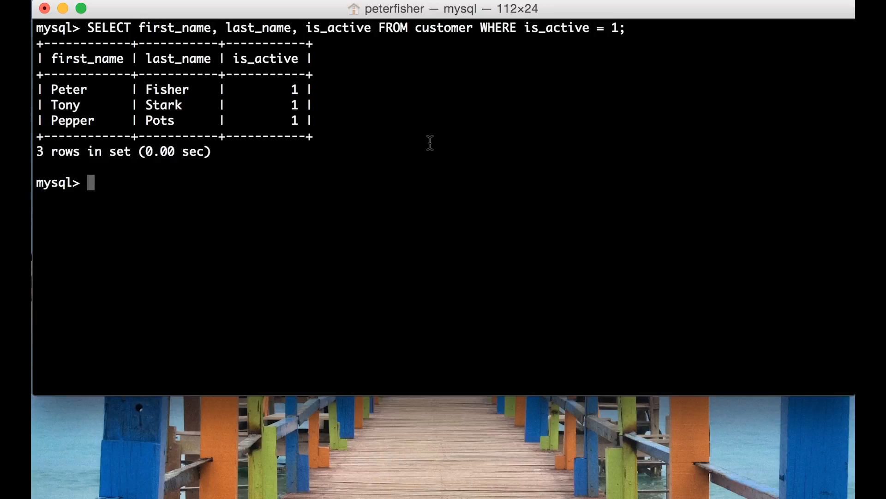